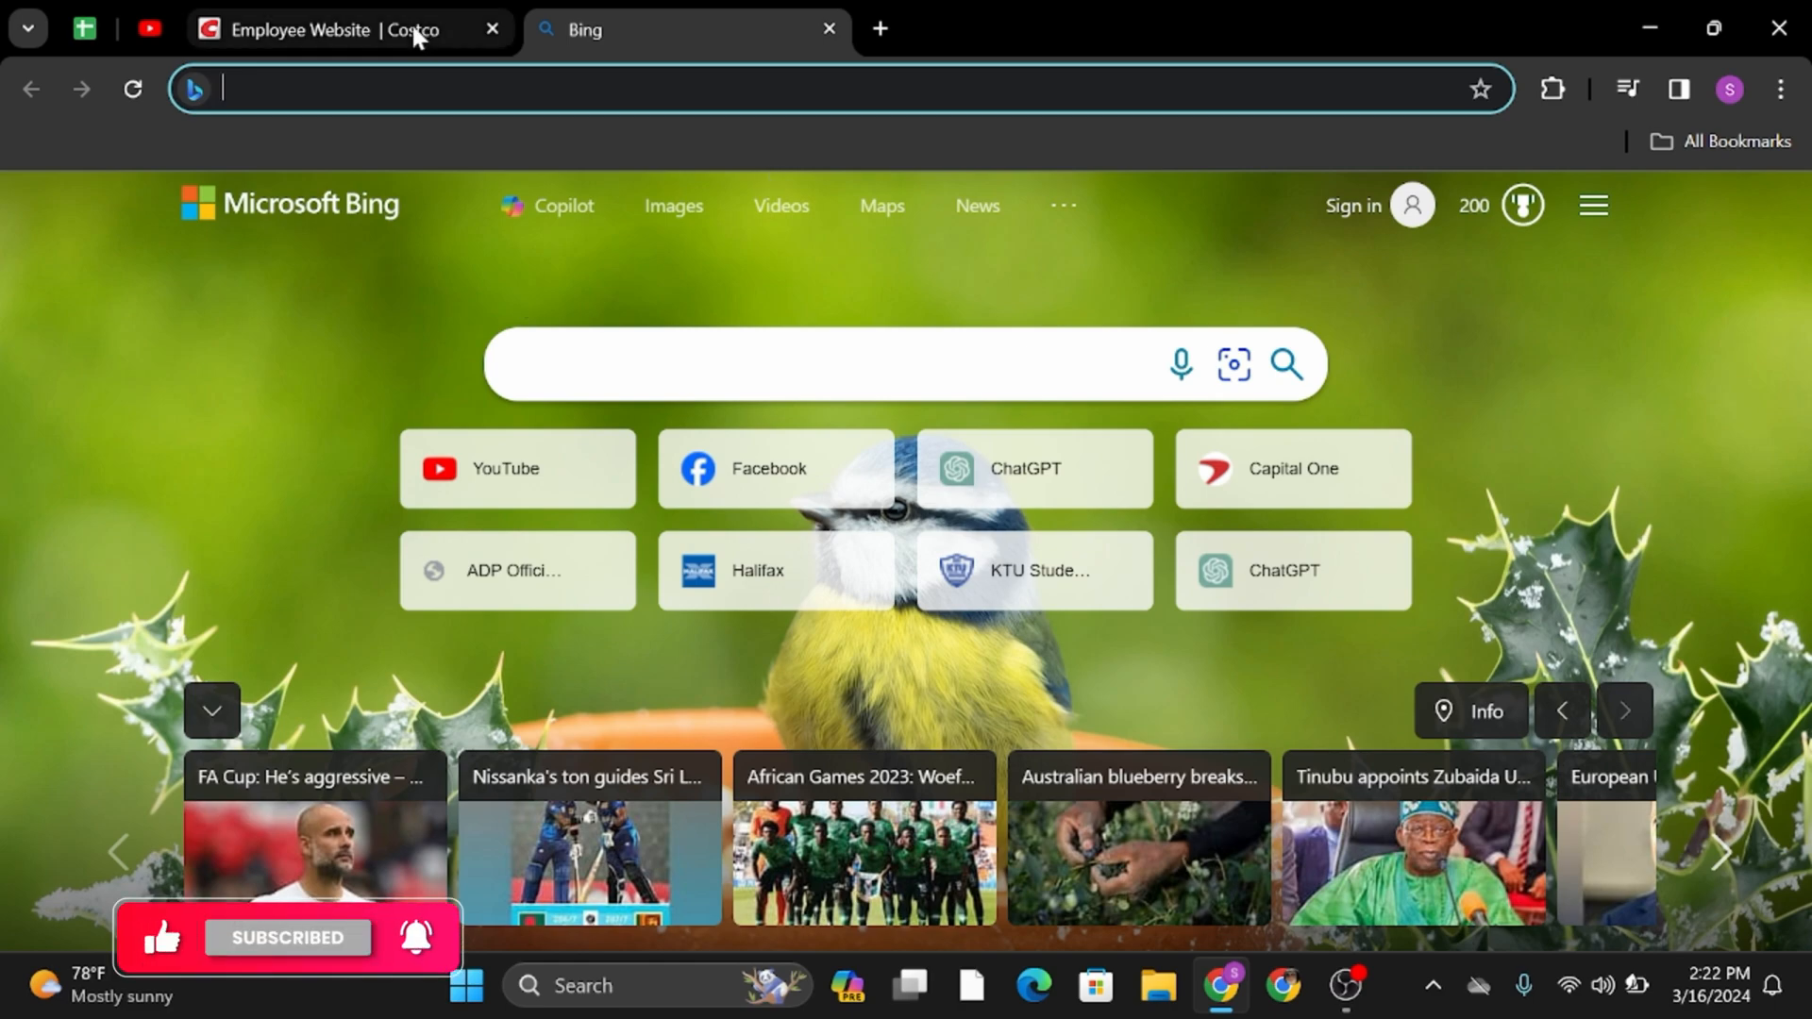
Return to the Costco Employee Website and head to Sign In / Register from the header.
click(325, 30)
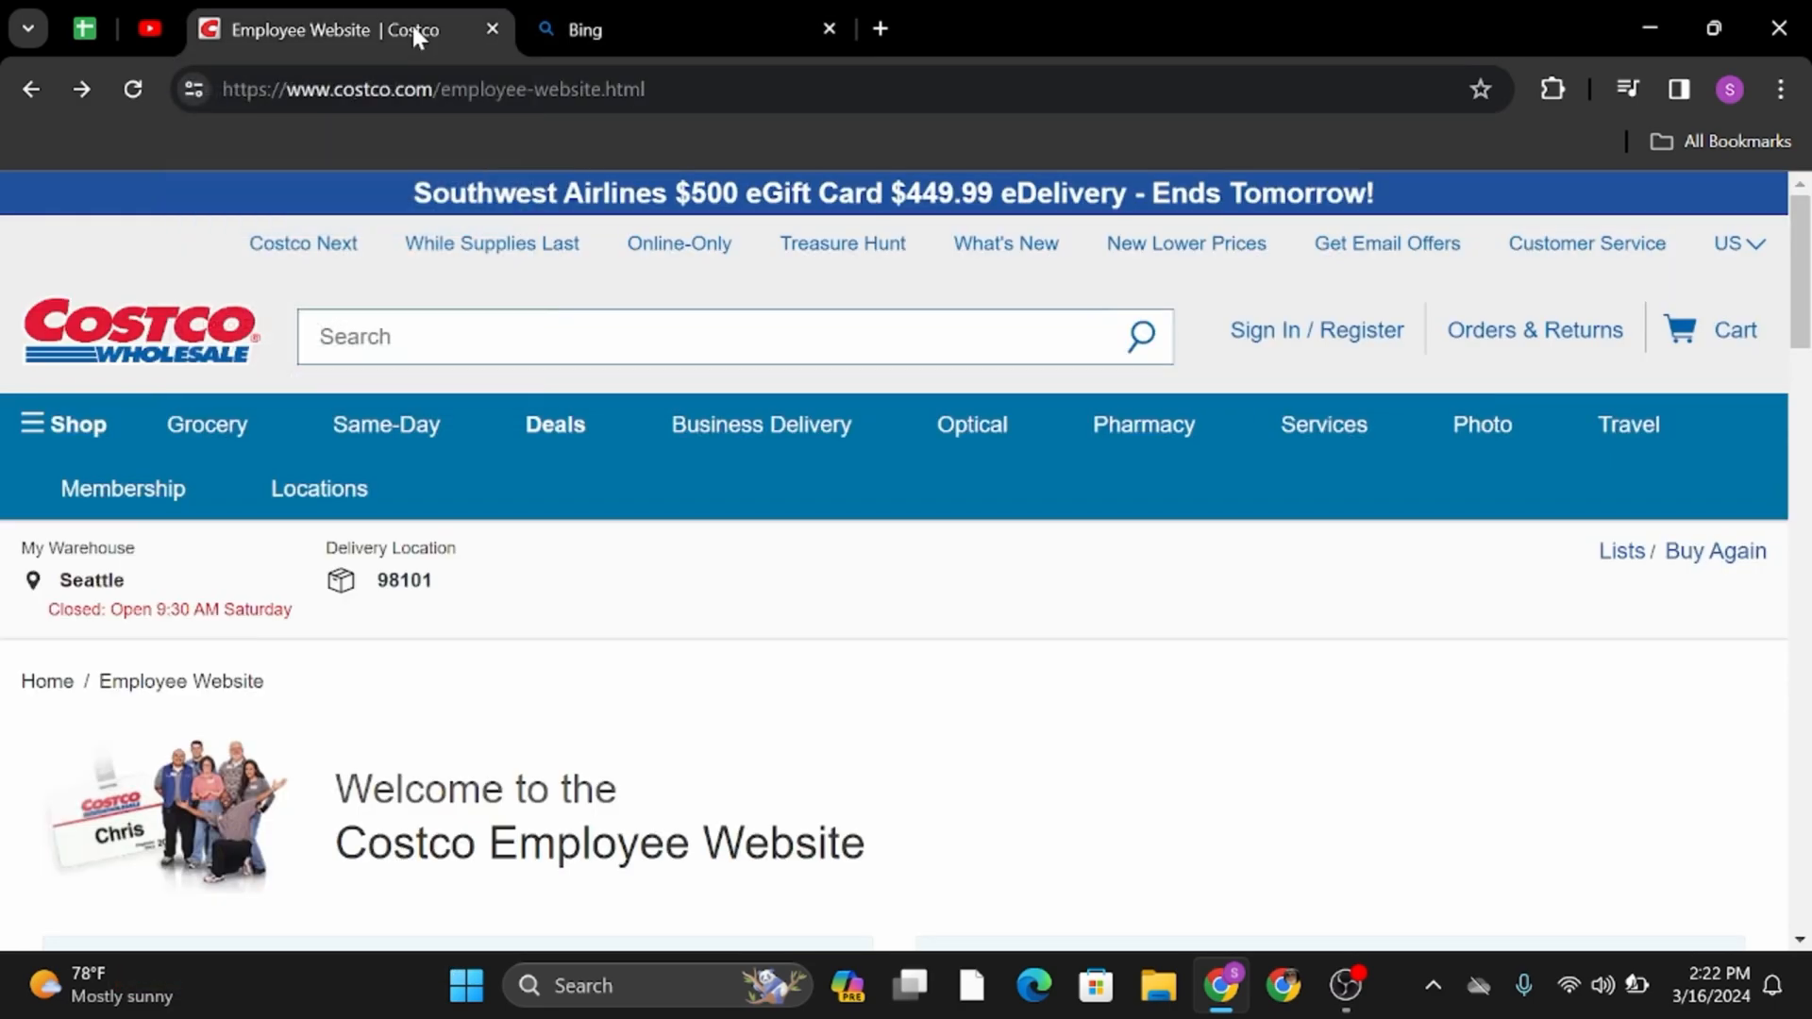
mouse_move(366, 136)
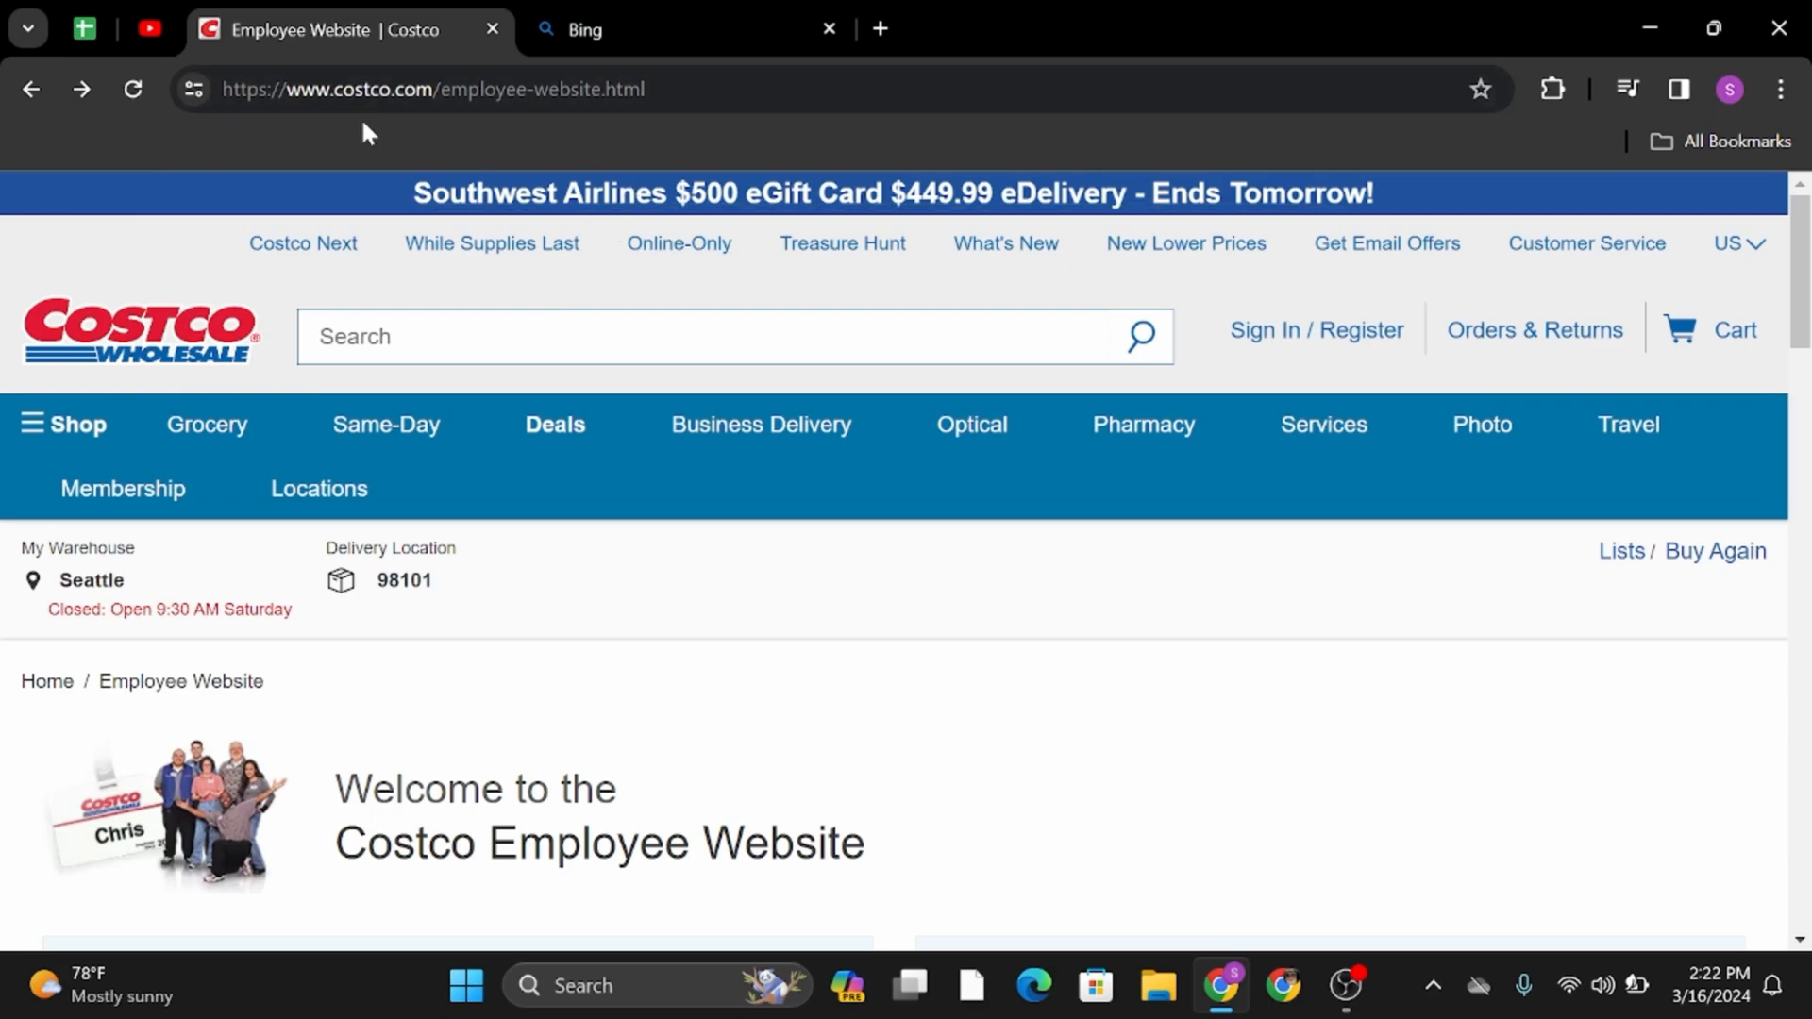
mouse_move(555, 193)
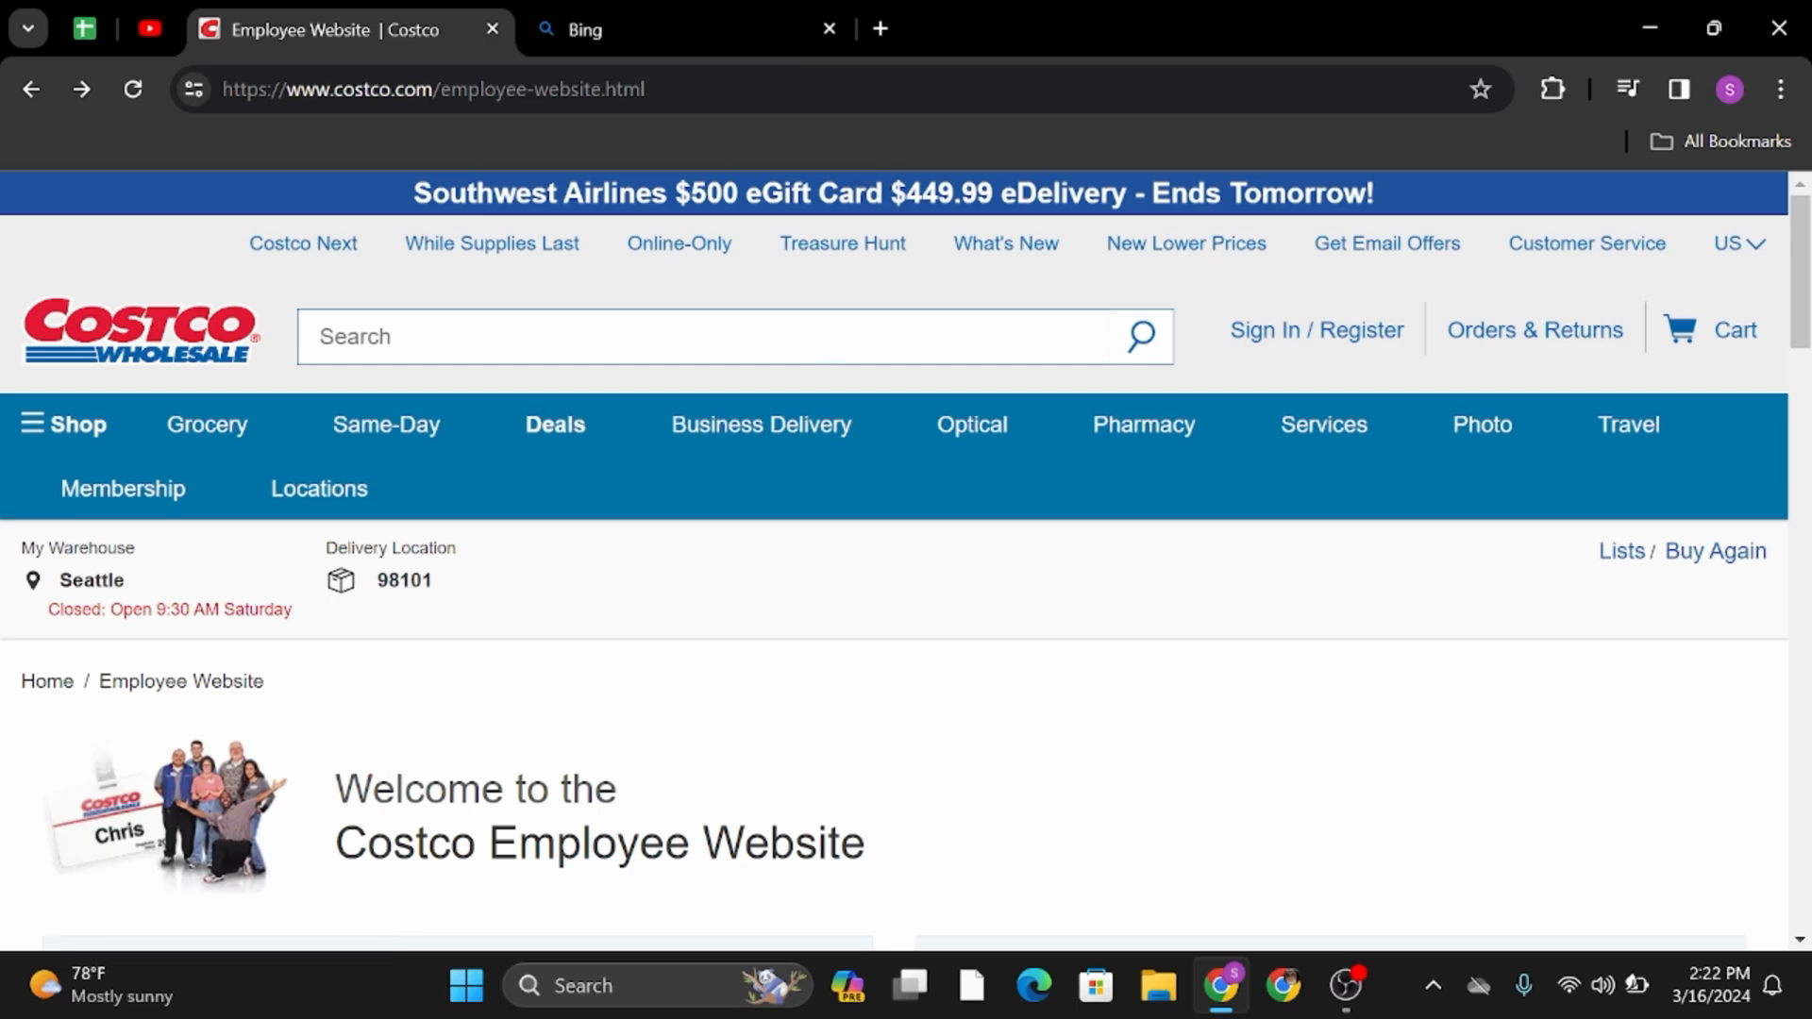
mouse_move(884, 256)
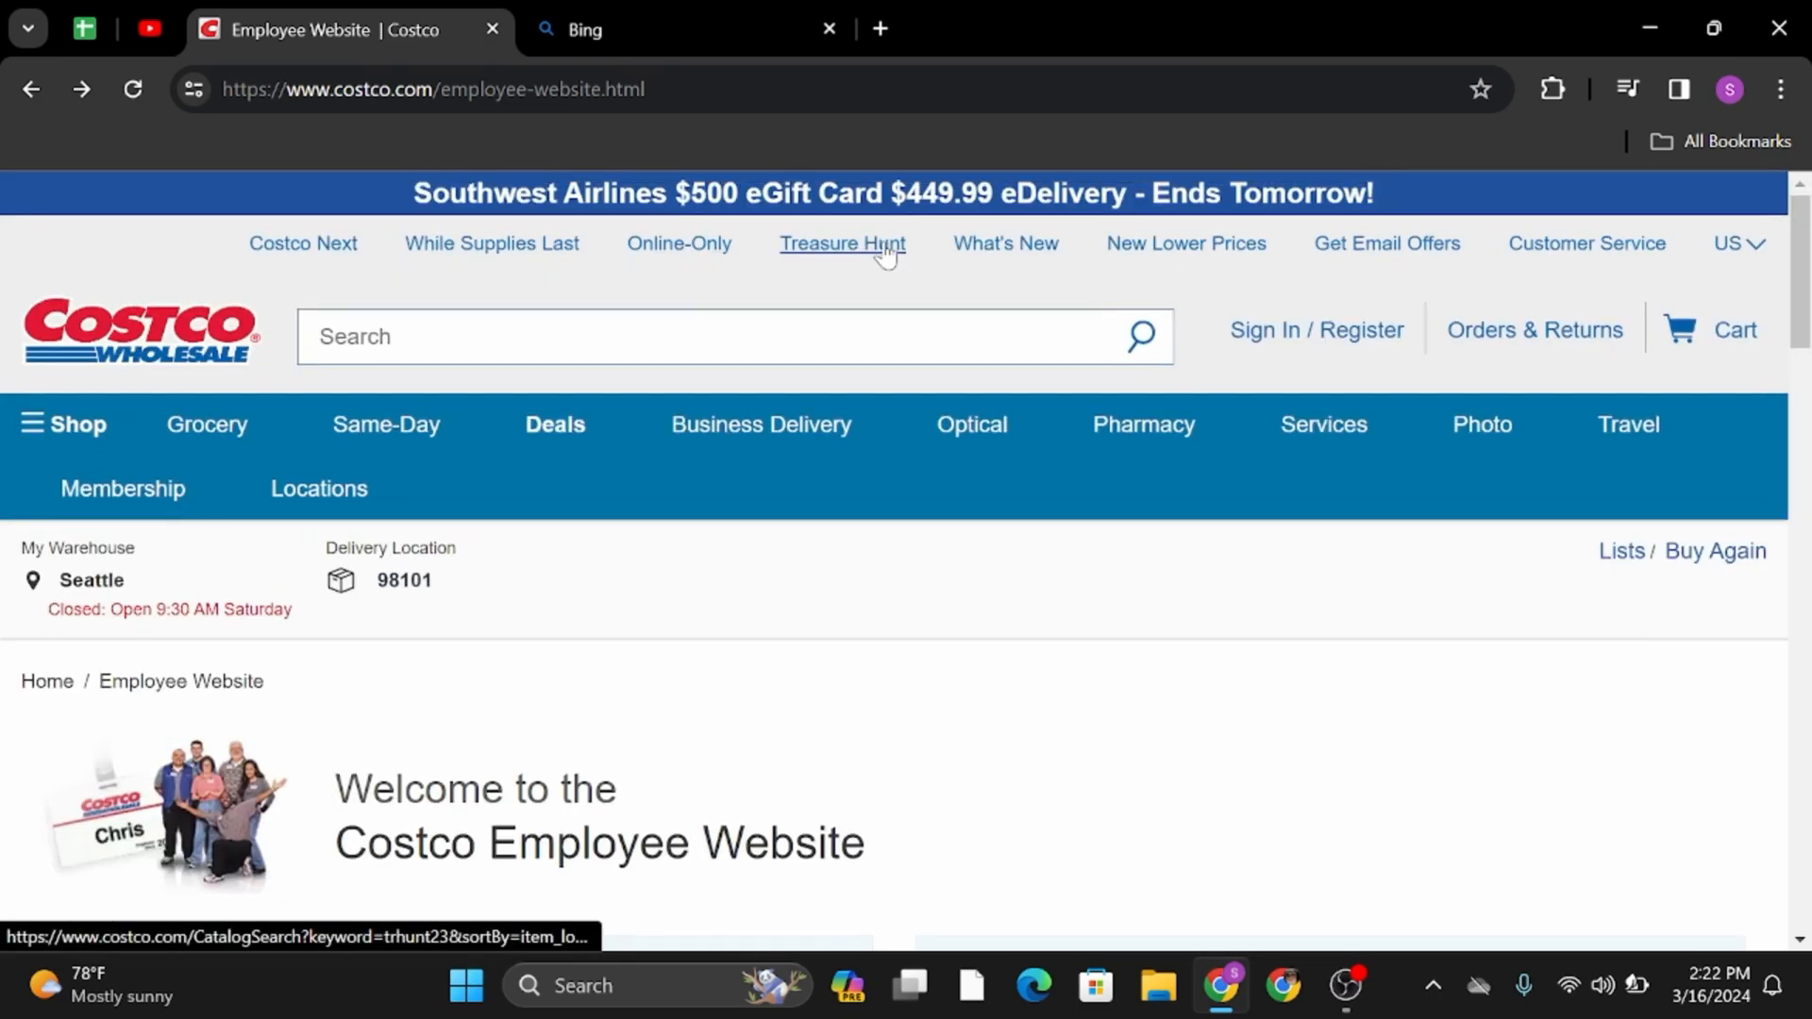
mouse_move(1302, 359)
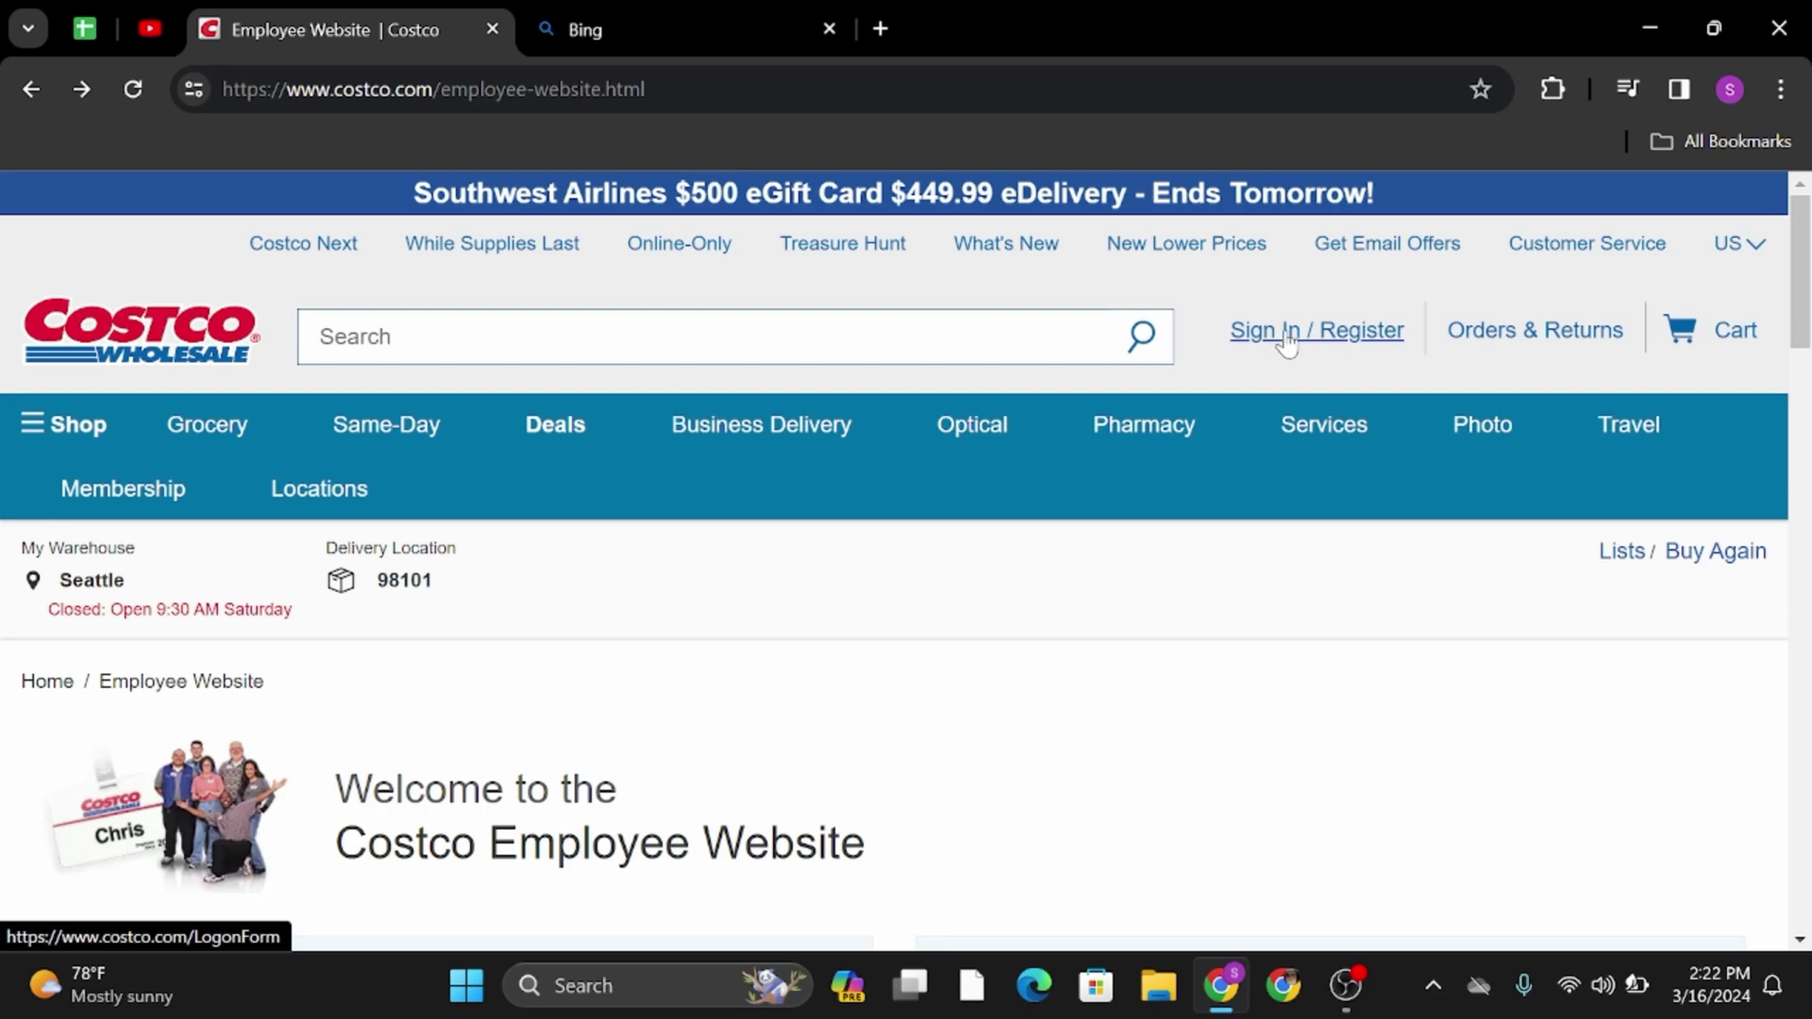
click(1315, 329)
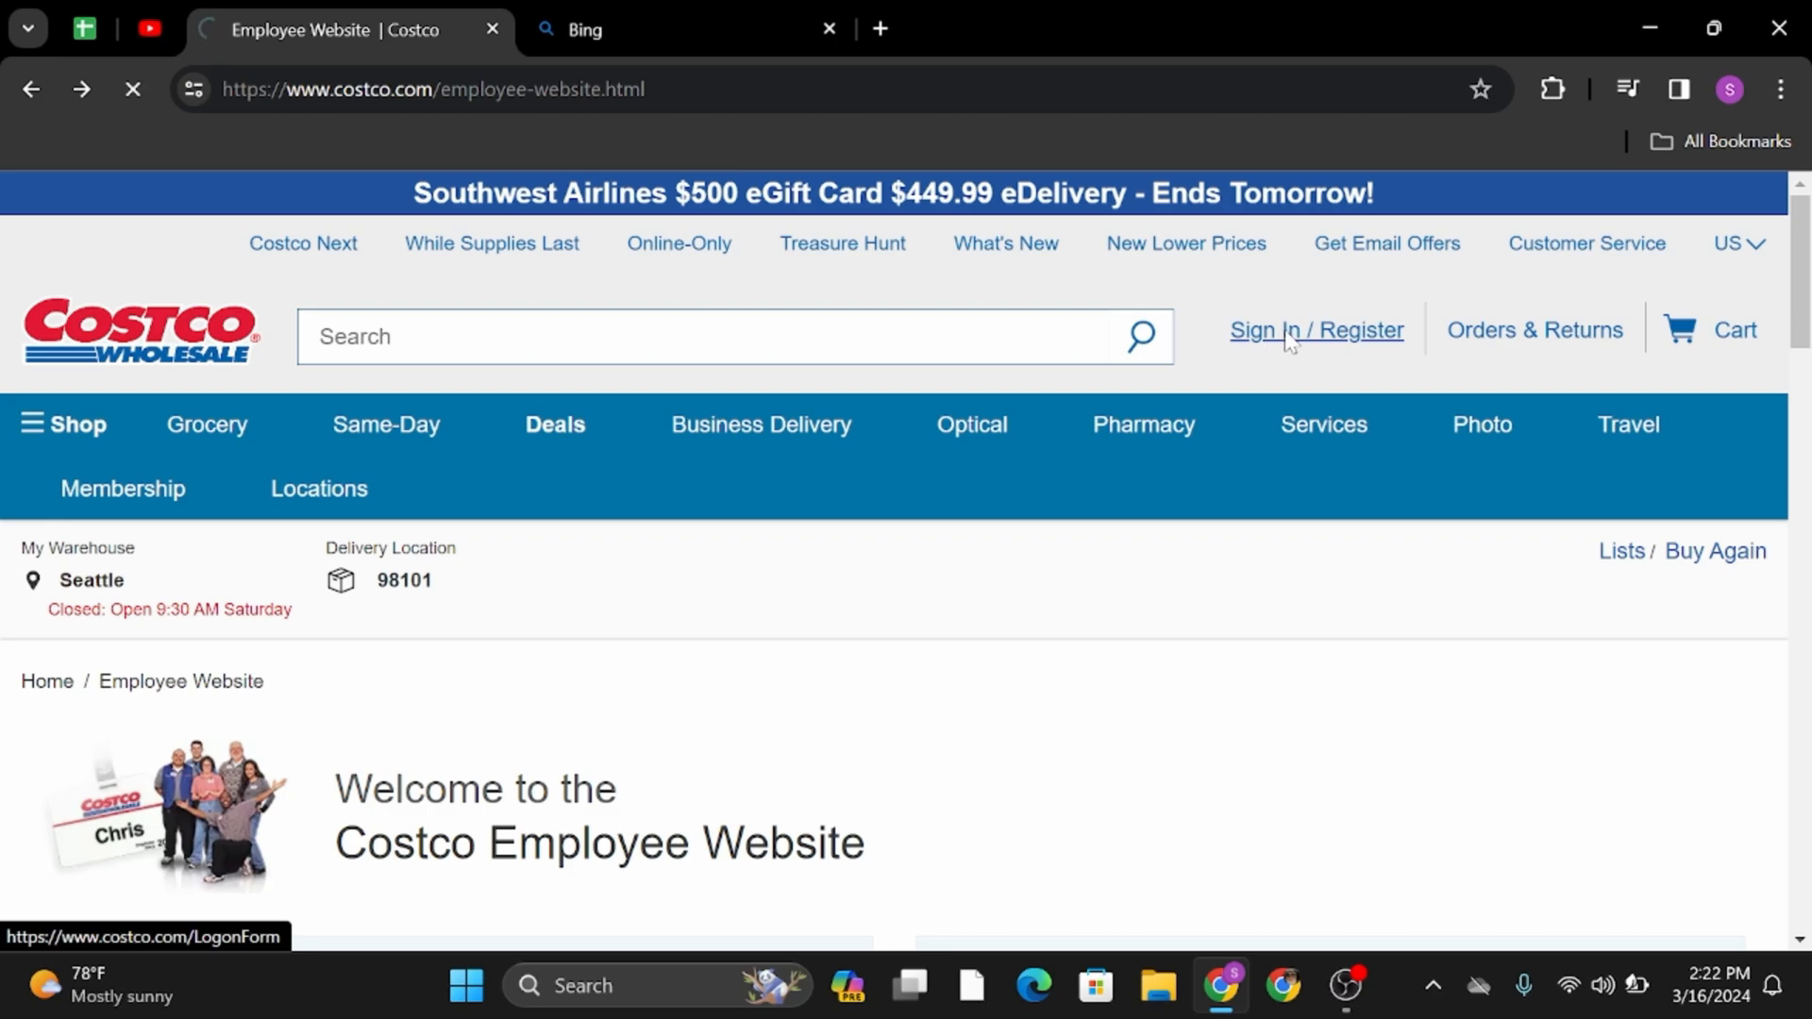
Load the sign-in form and fill in the email address and password.
click(1317, 329)
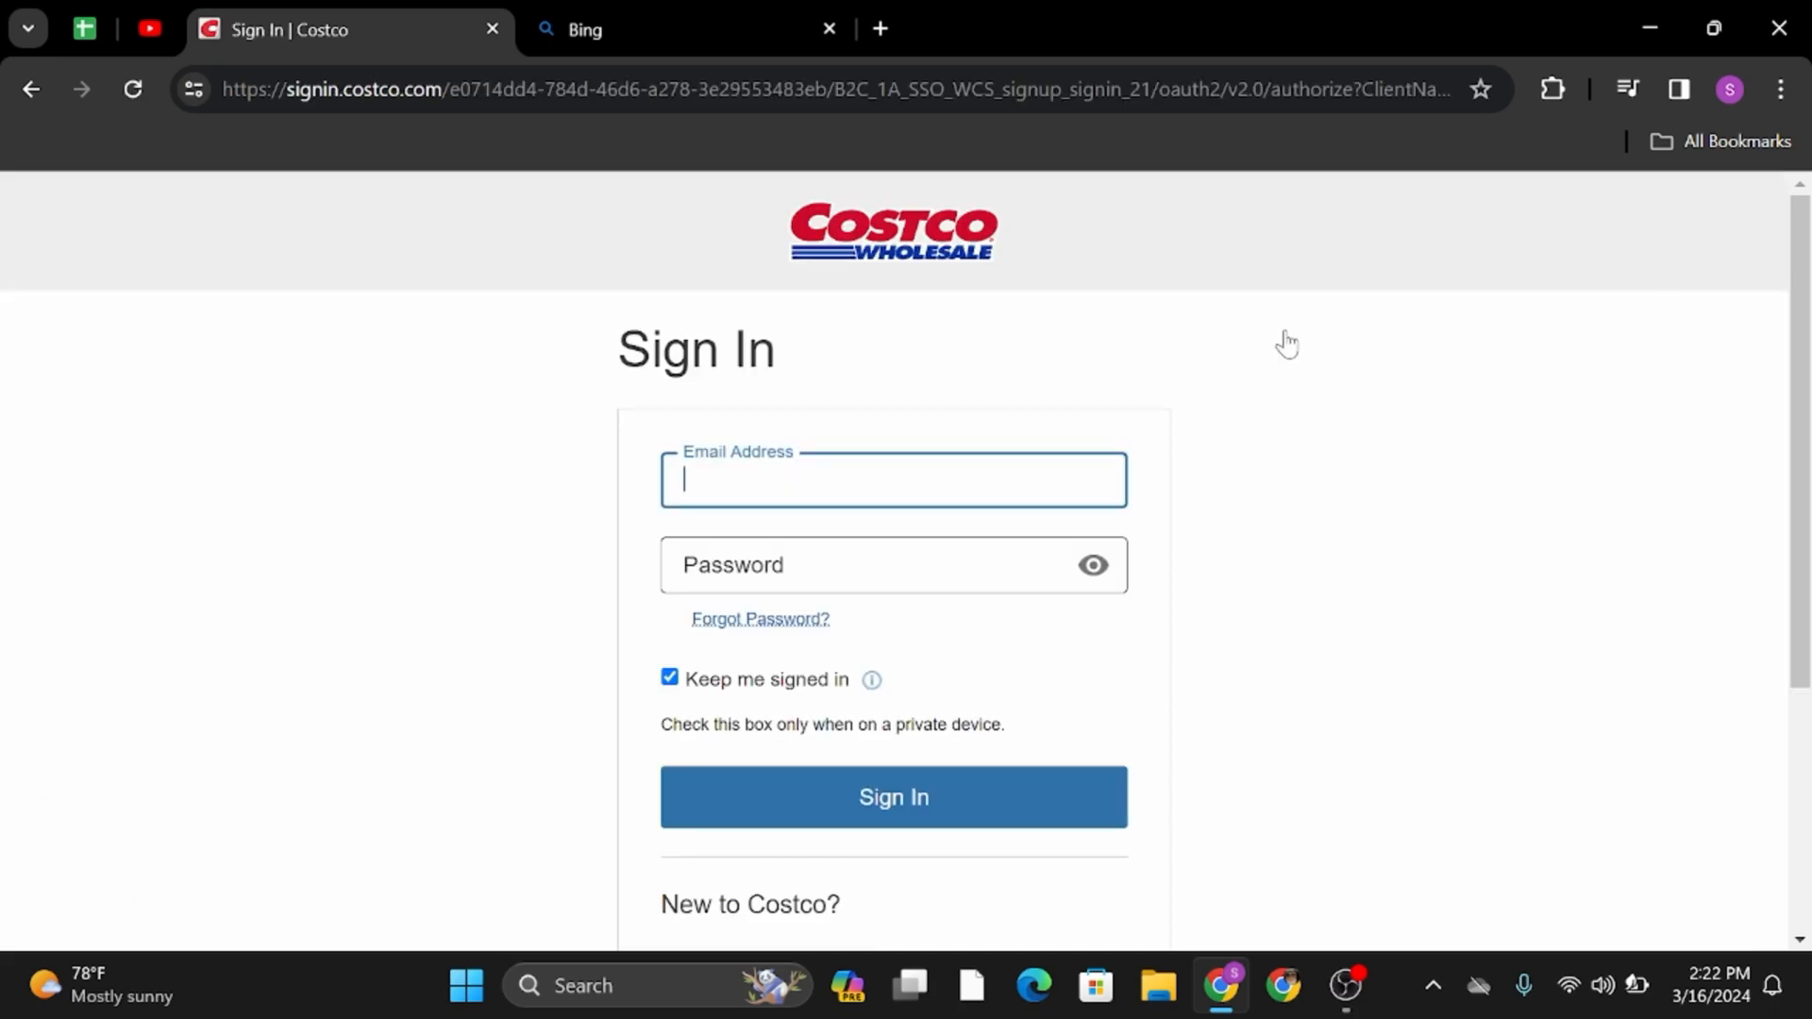
mouse_move(724, 457)
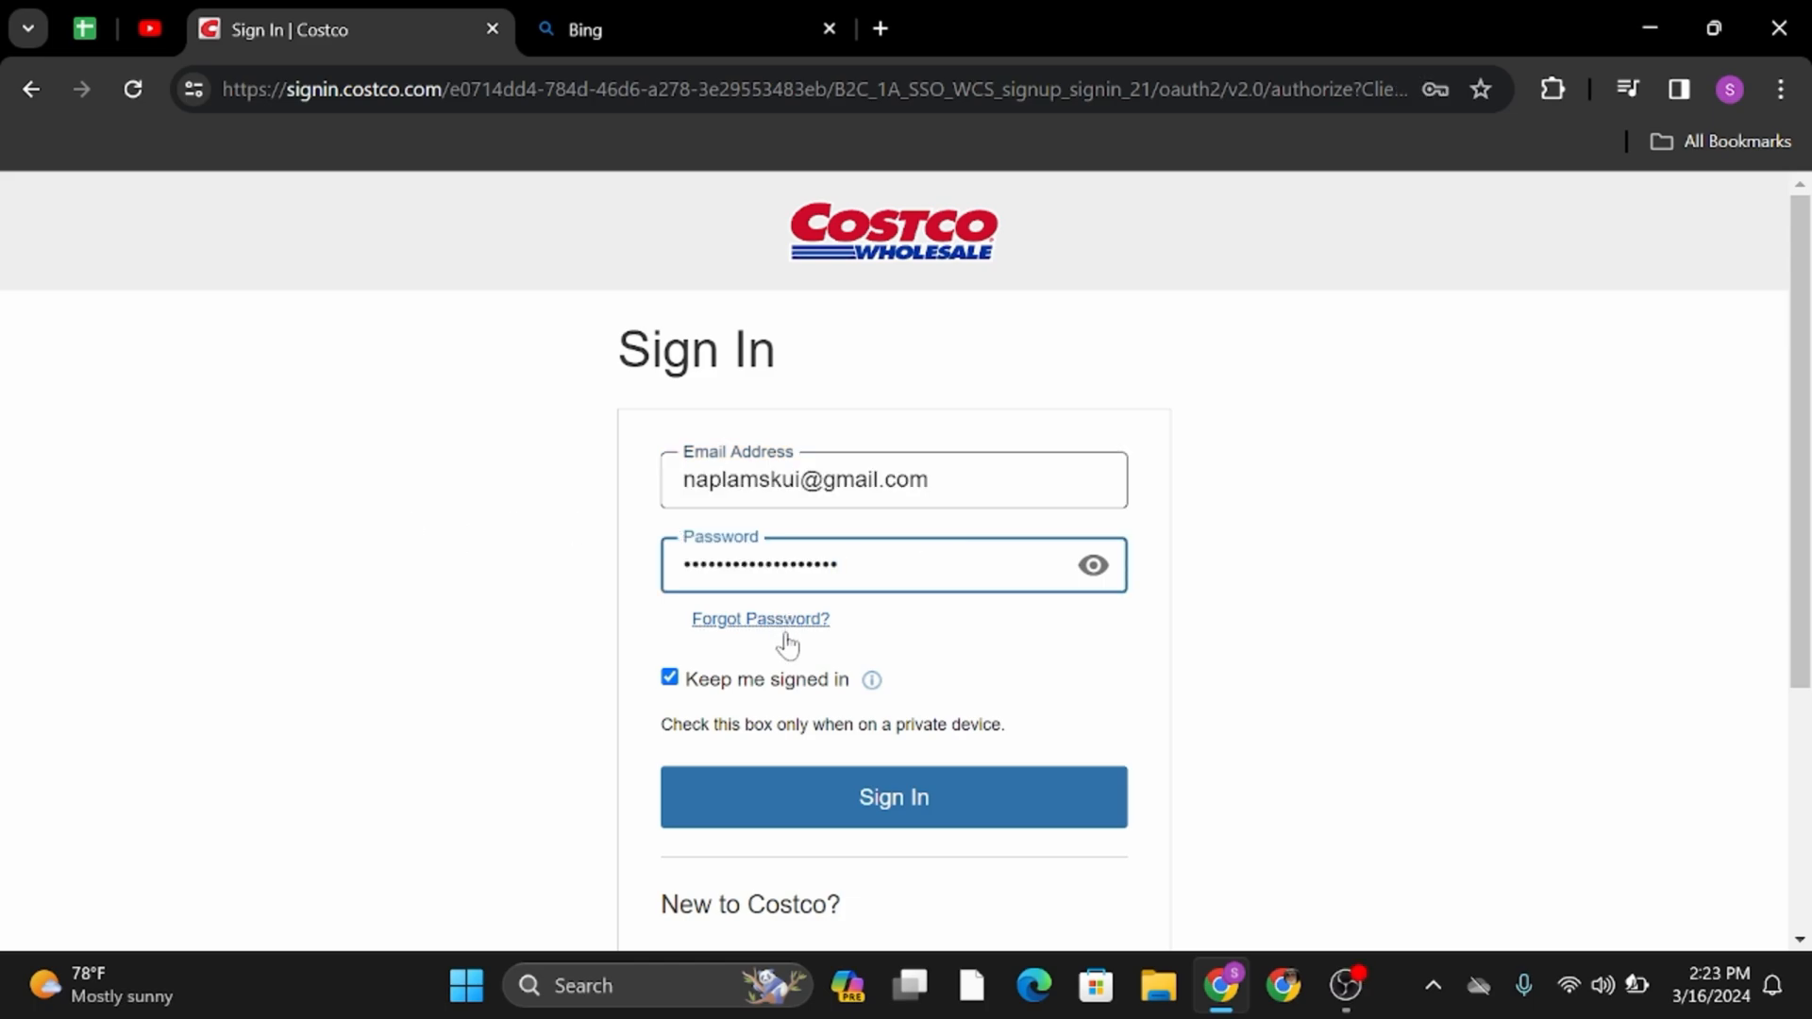
scroll(down, 3)
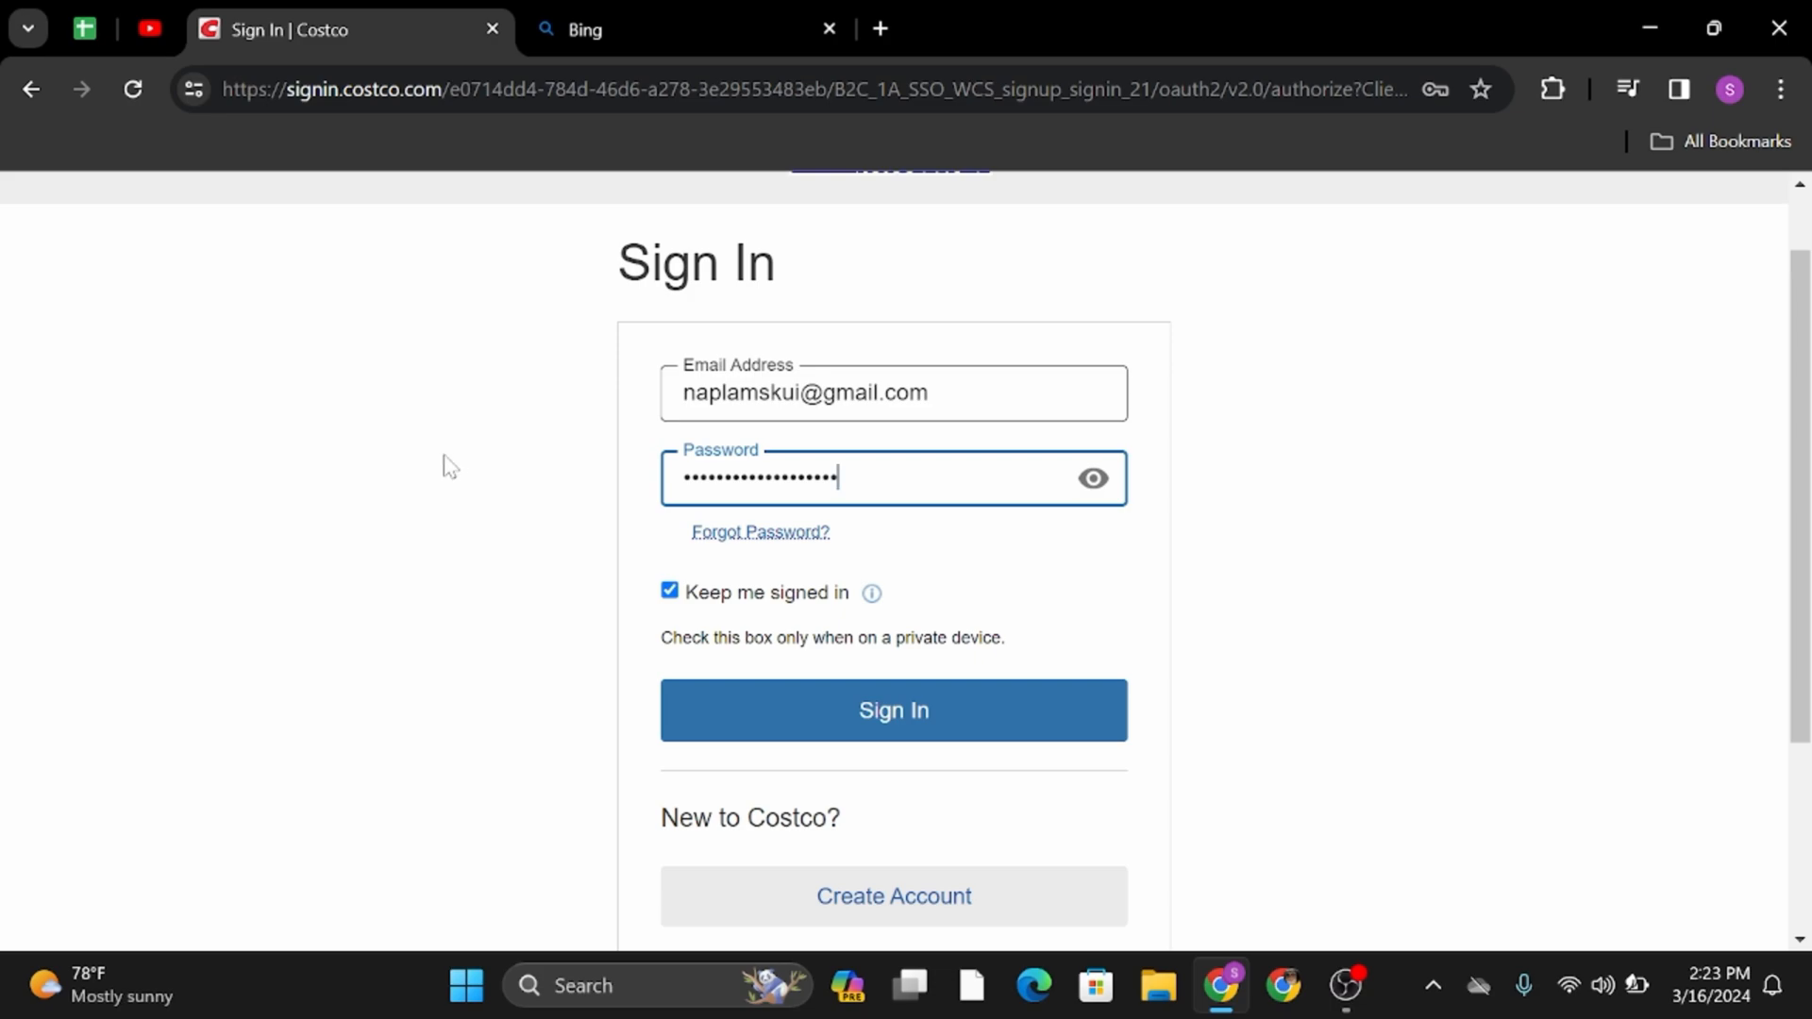
Choose Create Account under 'New to Costco?' to begin registering a new account.
scroll(down, 3)
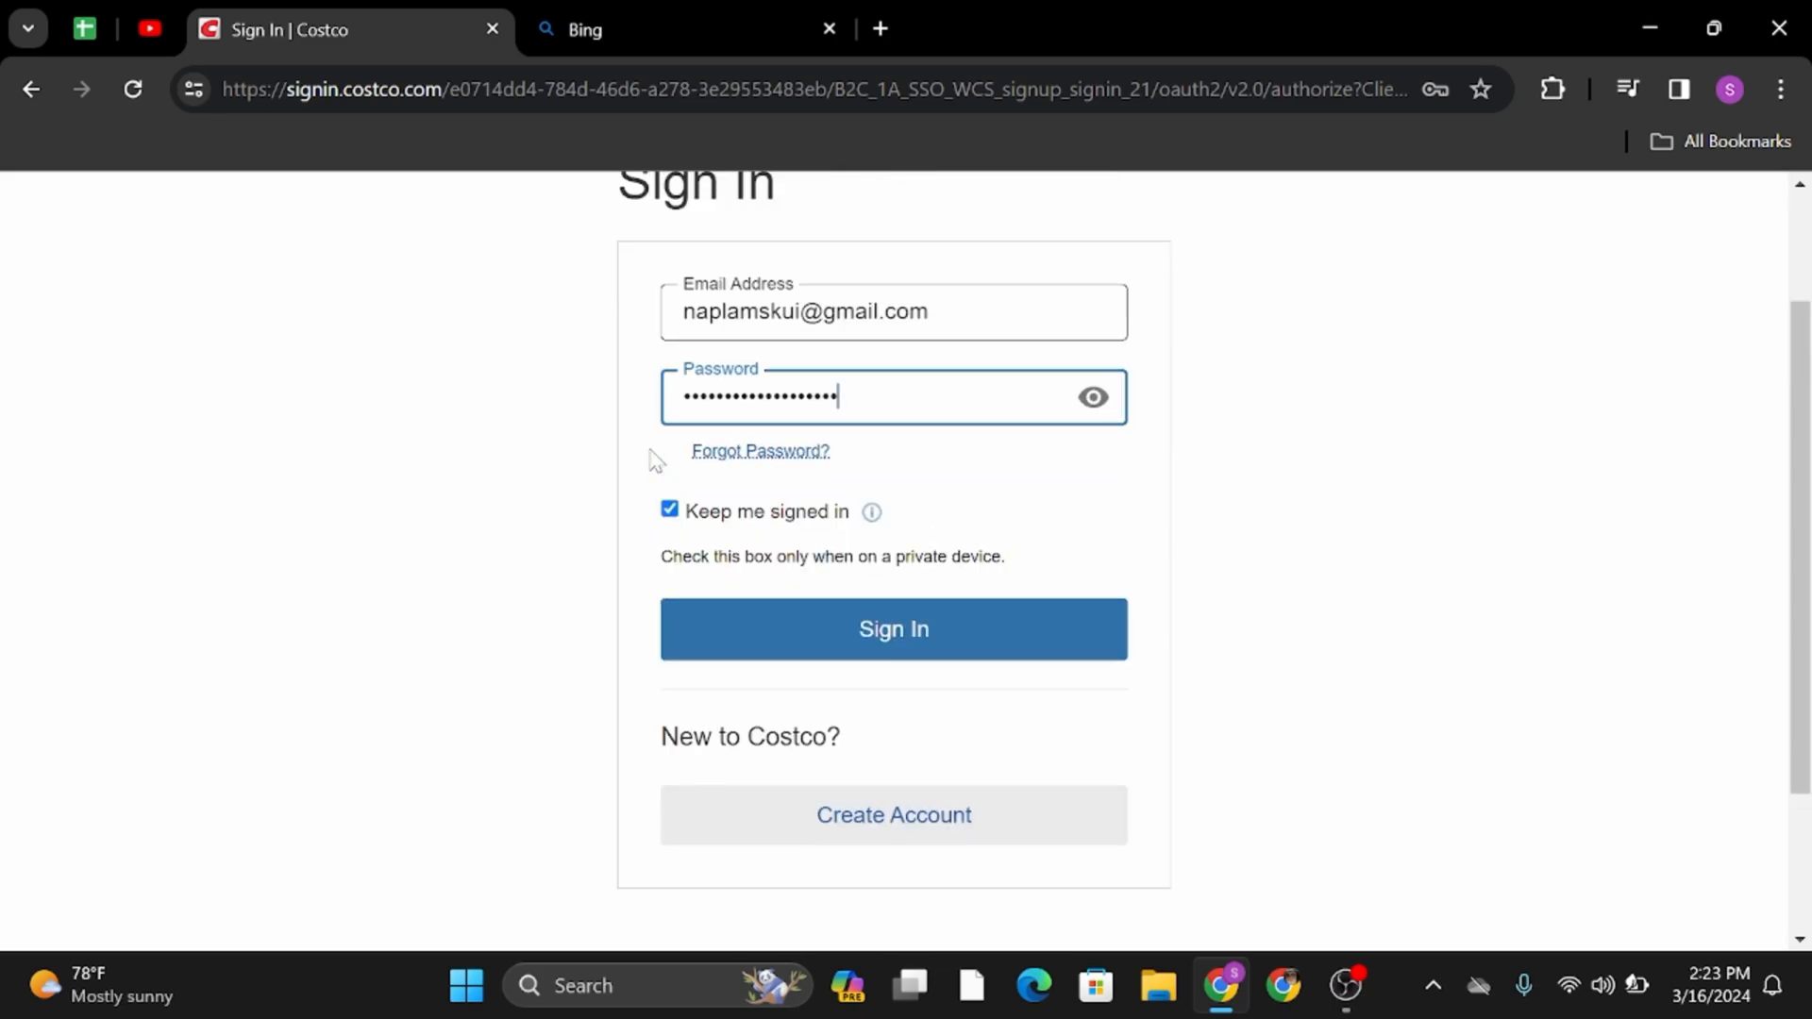
scroll(down, 3)
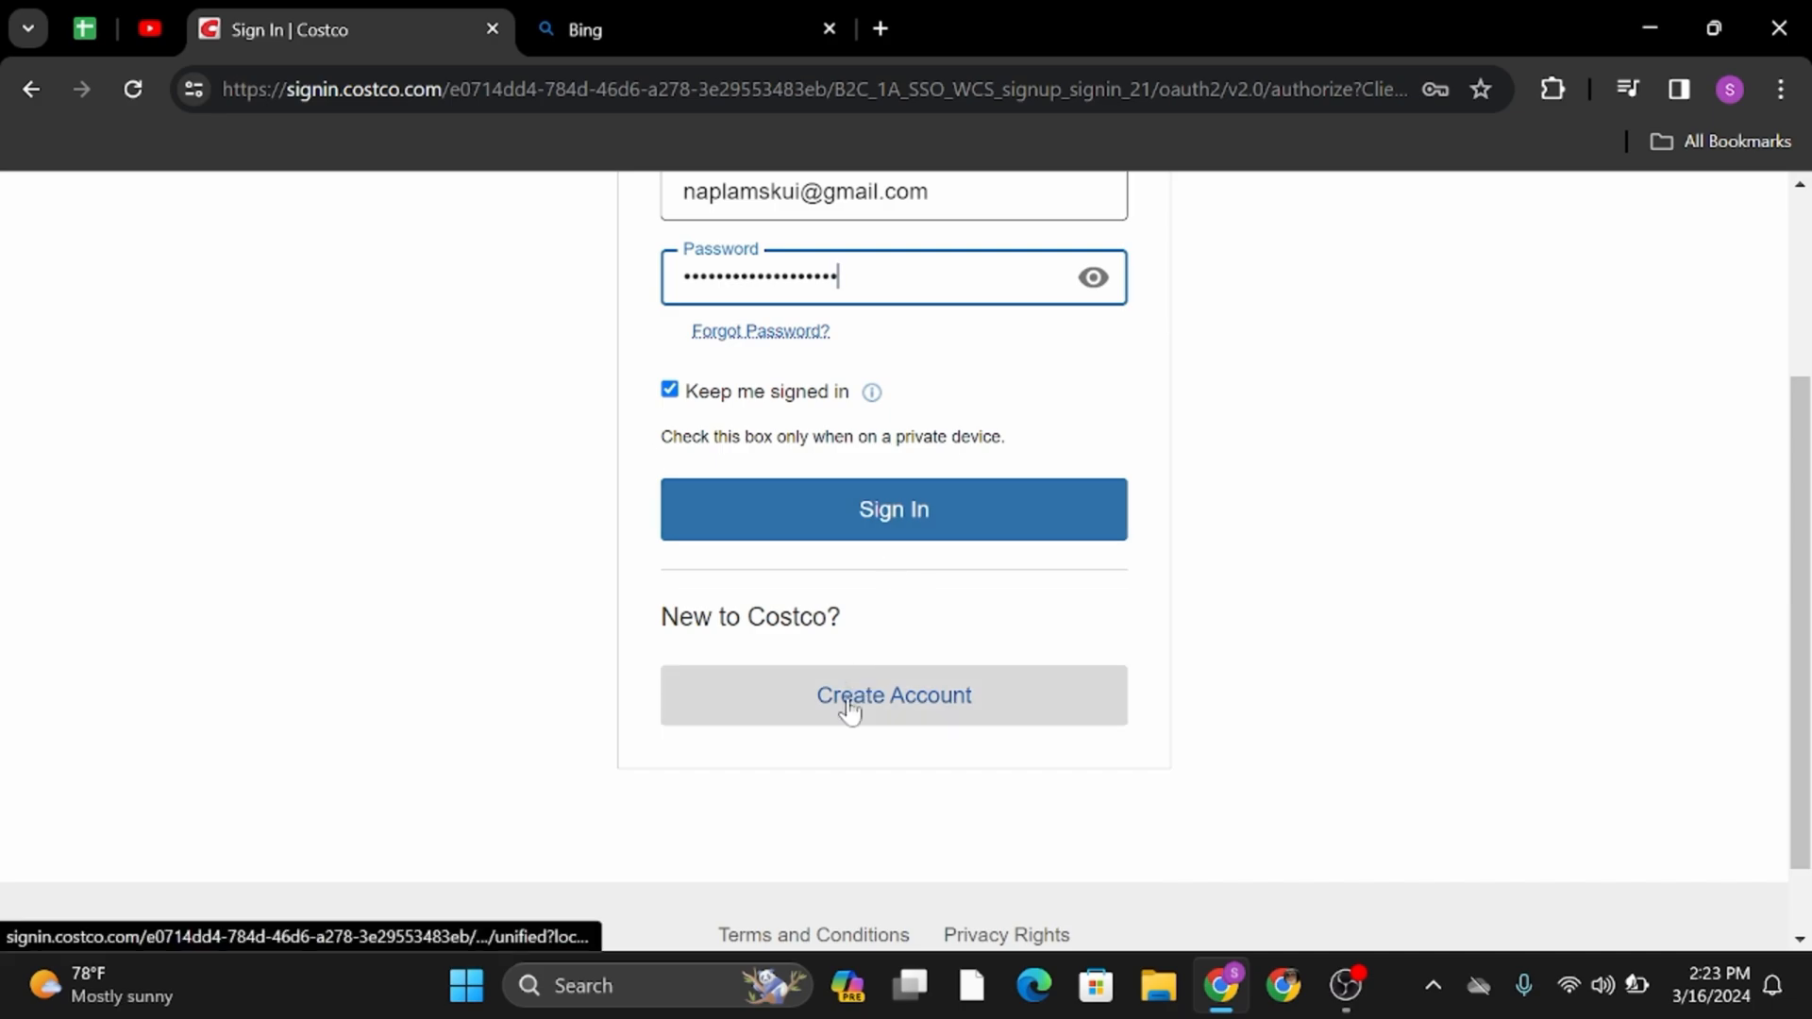
click(894, 695)
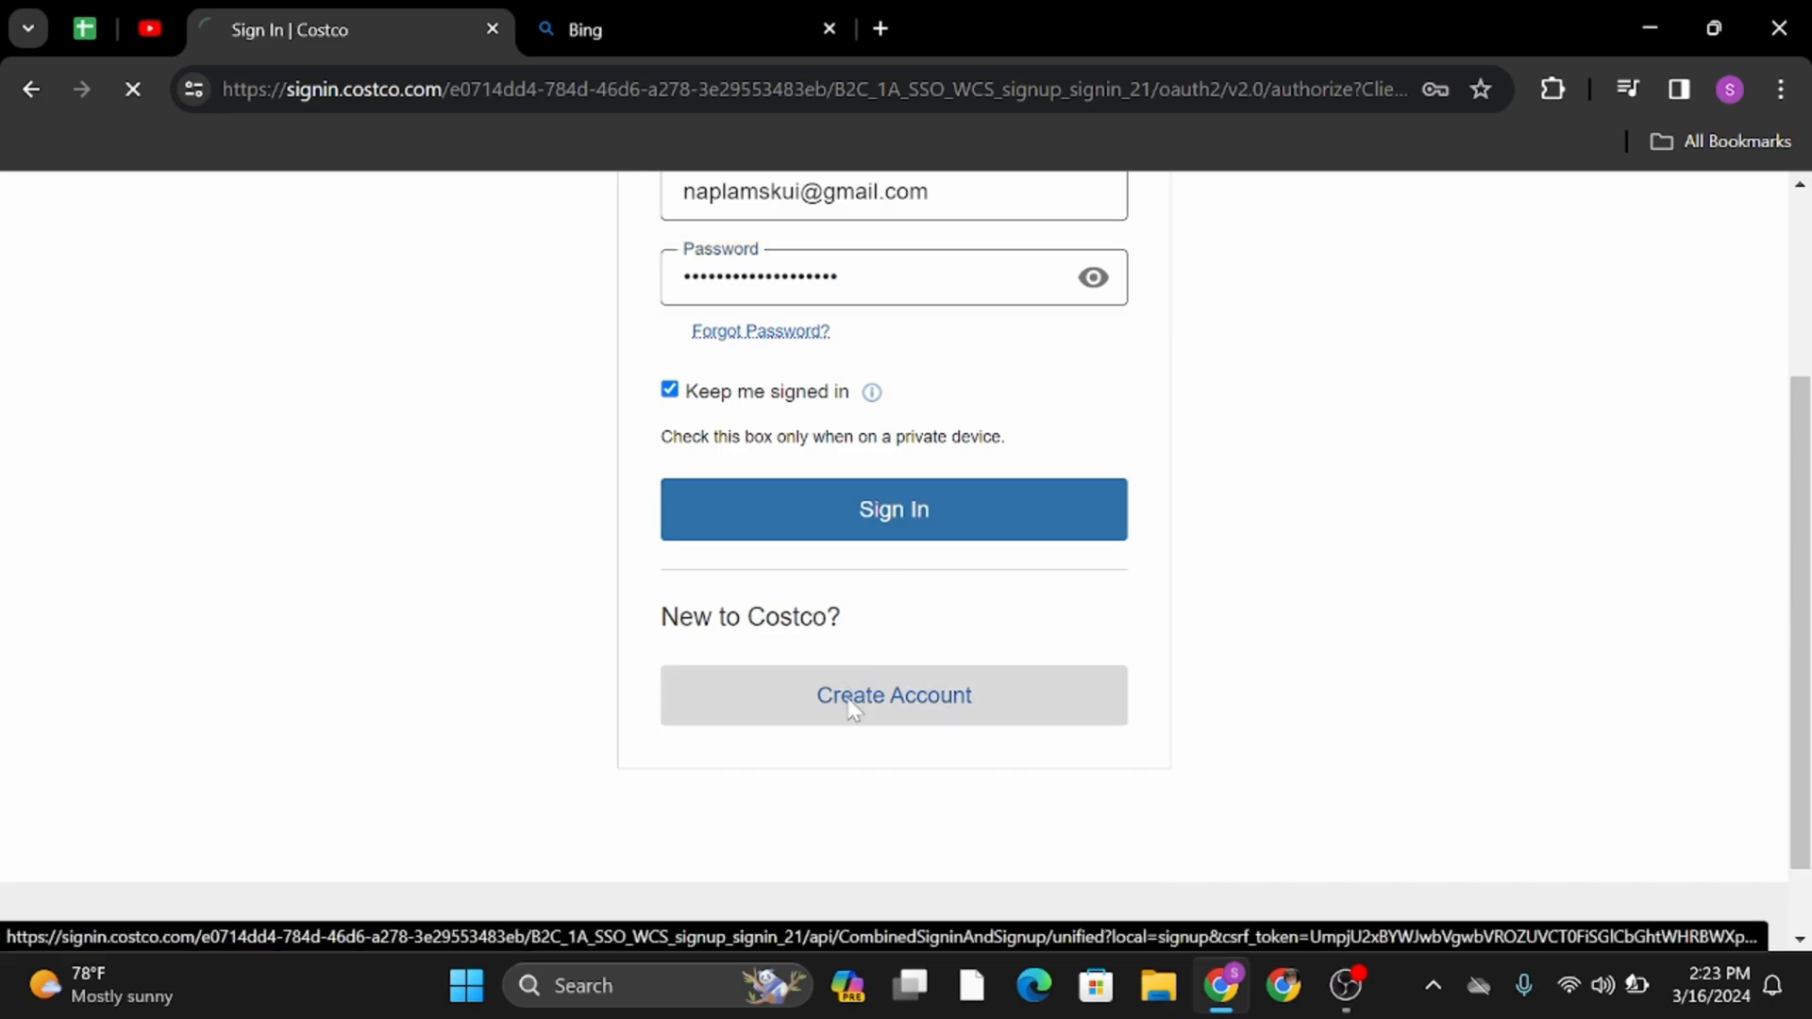